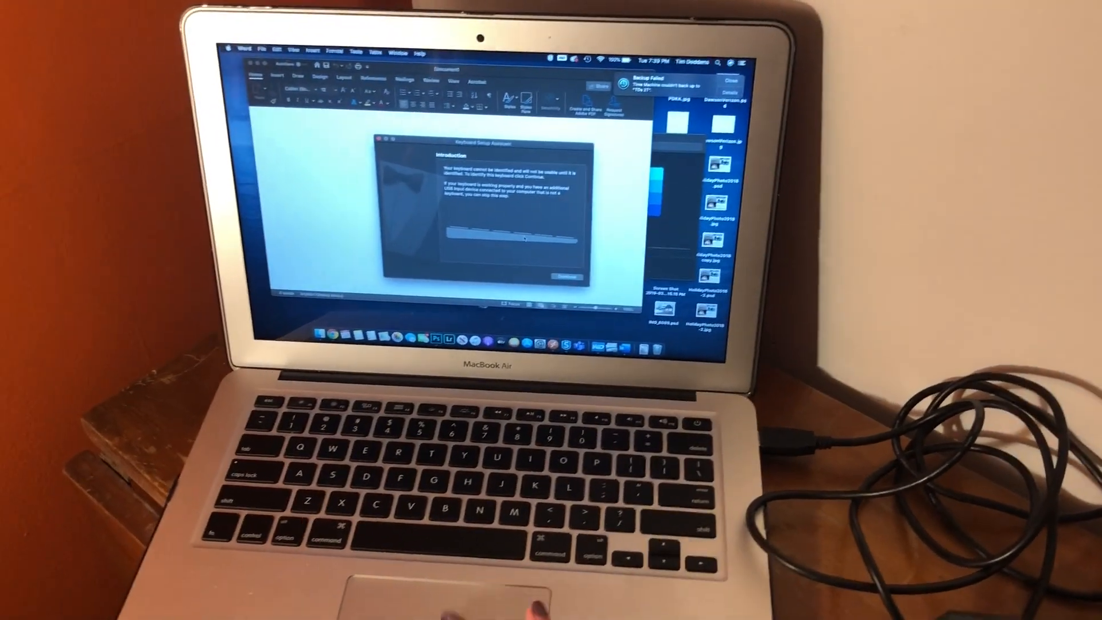
Continue past the introduction and dismiss the 'keyboard cannot be identified' alert to reach the type choice.
click(571, 277)
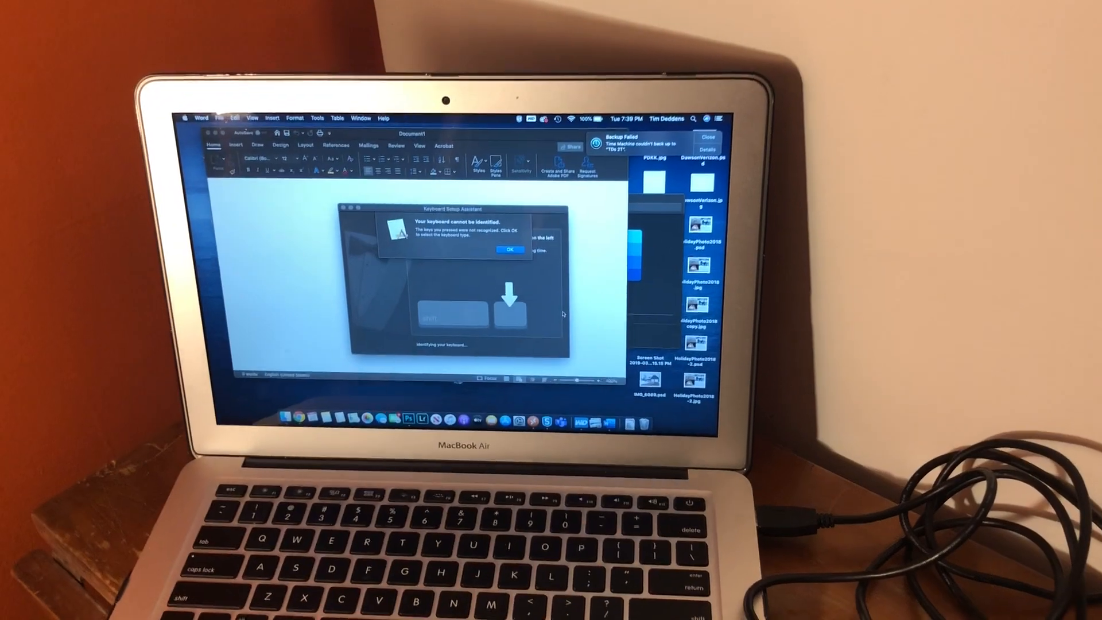
click(509, 250)
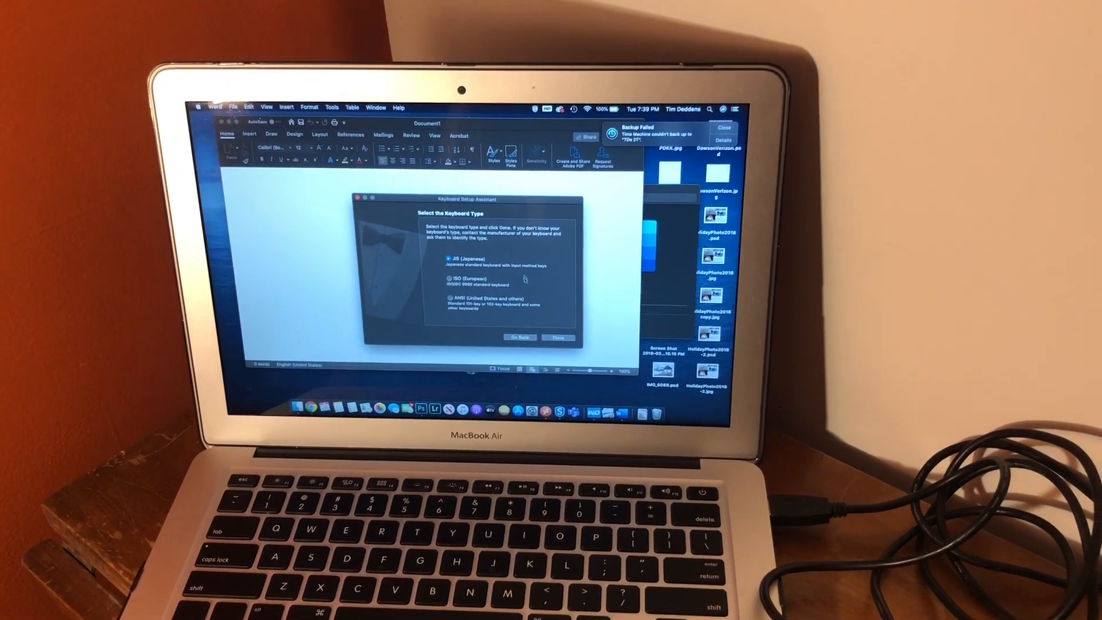